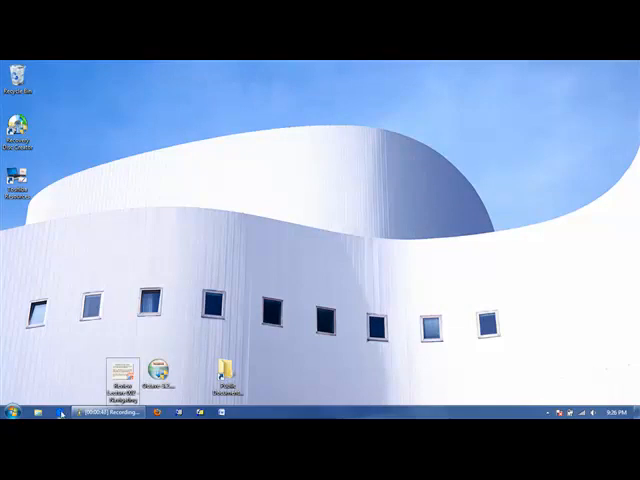
# Launch Octave 3.2.4 from the desktop shortcut to get a ready command prompt
pyautogui.doubleClick(156, 376)
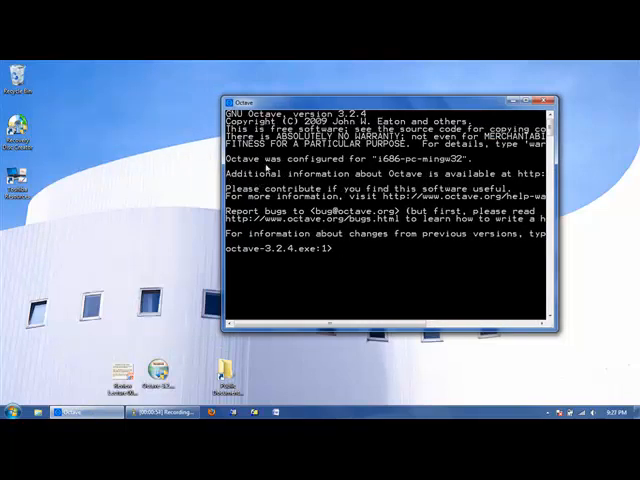
pyautogui.moveTo(304, 190)
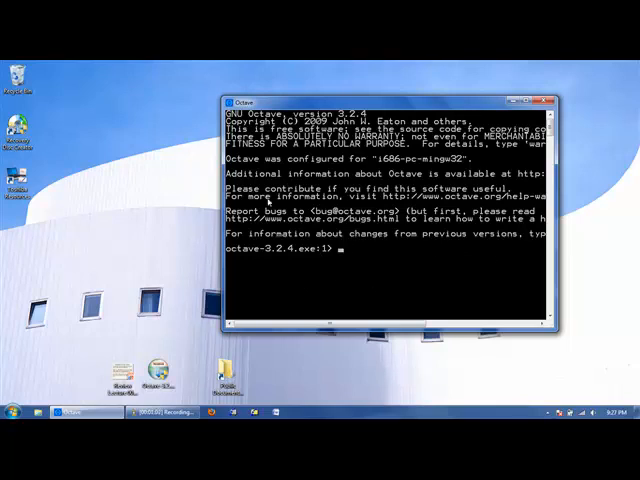
pyautogui.moveTo(456, 280)
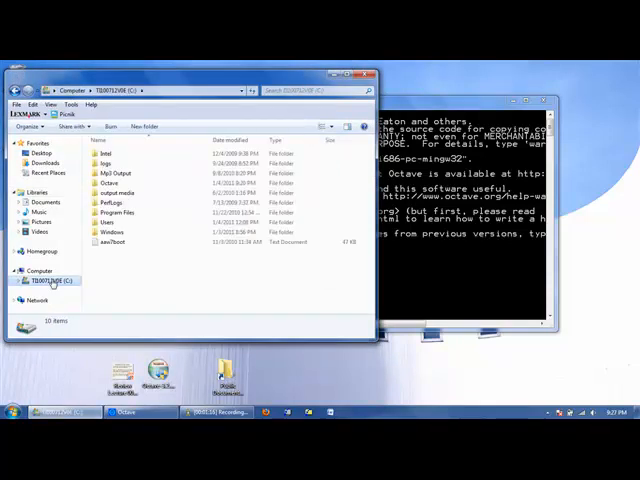
# Browse Explorer into C:\Octave\3.2.4_gcc-4.4.0\bin to see the installation's DLL files
pyautogui.click(120, 212)
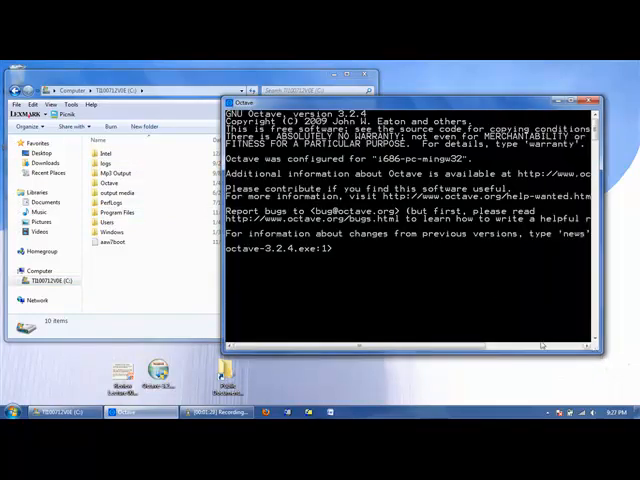
pyautogui.moveTo(484, 280)
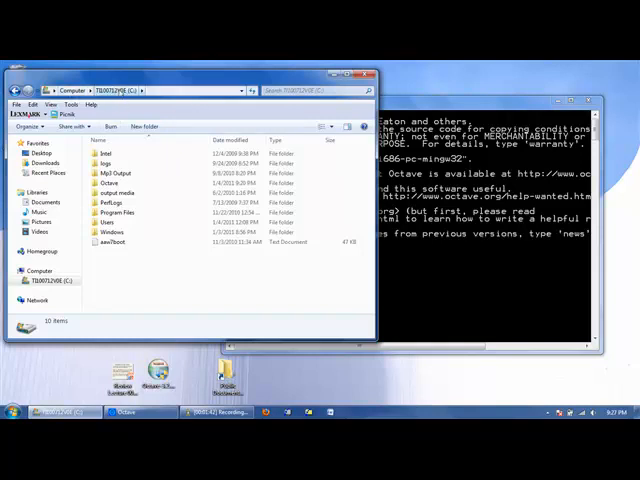
pyautogui.click(120, 192)
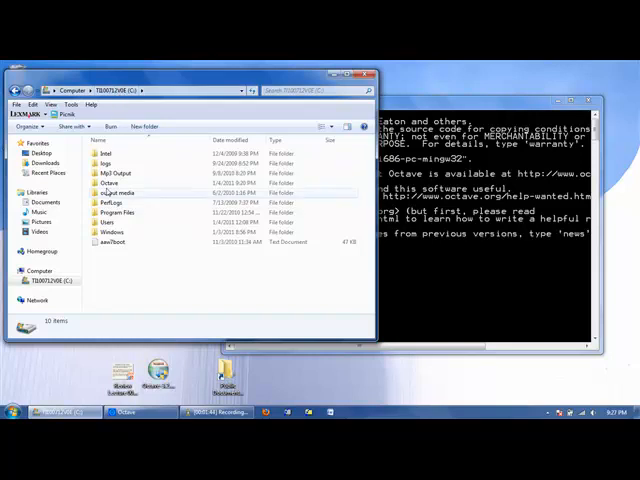
pyautogui.doubleClick(104, 180)
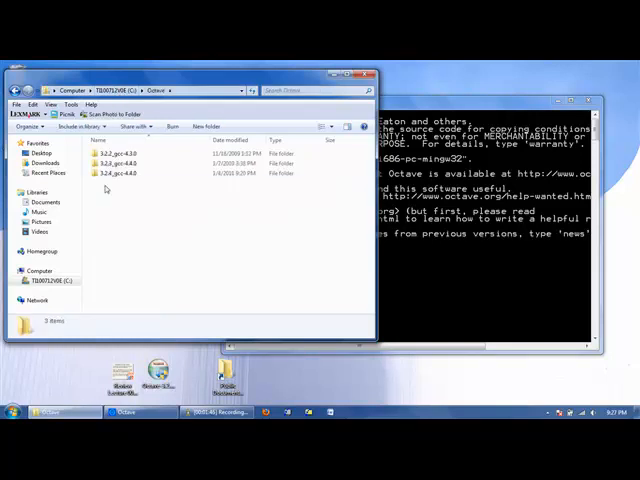
pyautogui.click(120, 172)
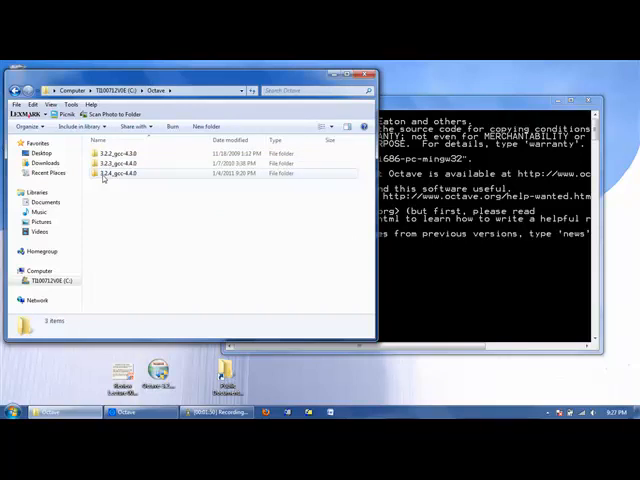
pyautogui.moveTo(130, 178)
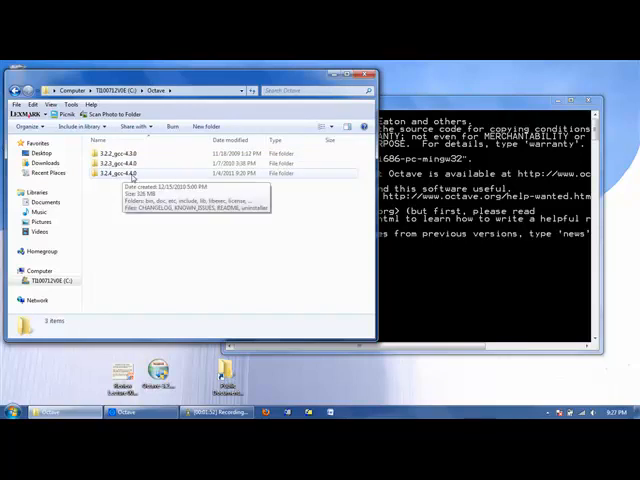
pyautogui.doubleClick(124, 172)
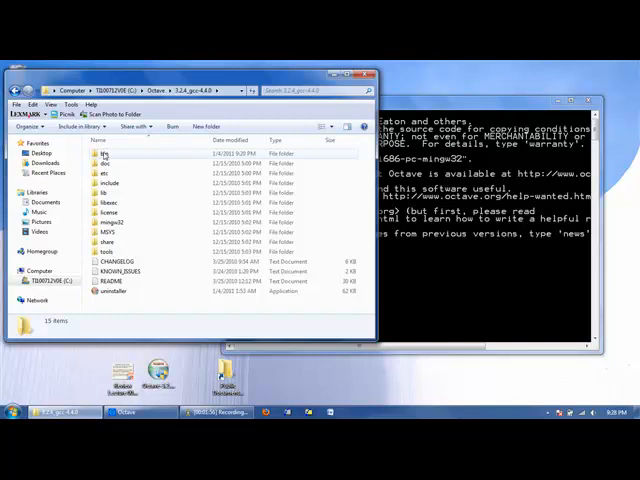
pyautogui.doubleClick(104, 152)
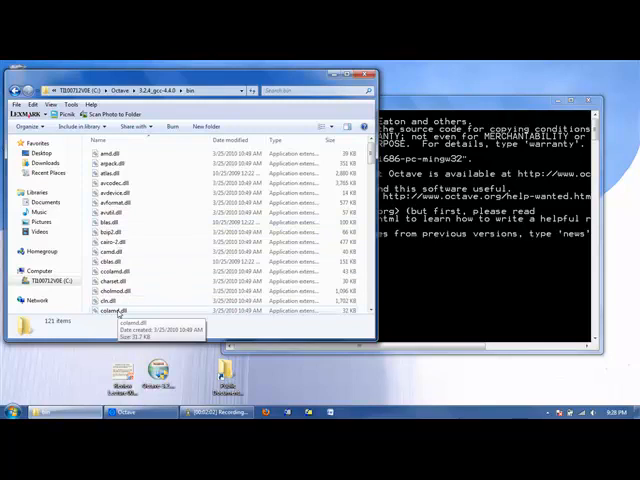
pyautogui.moveTo(440, 286)
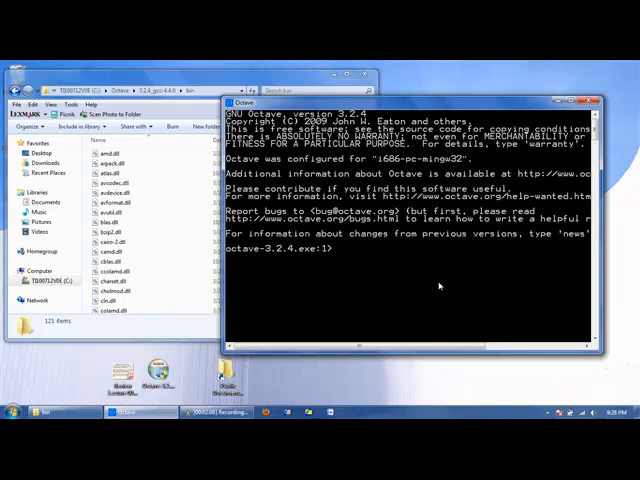
# Run pwd to report Octave's working directory as the installation's bin folder
pyautogui.write('p')
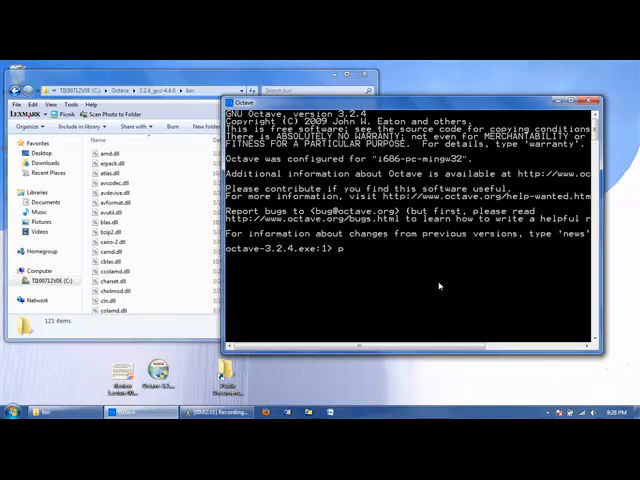
pyautogui.write('wd')
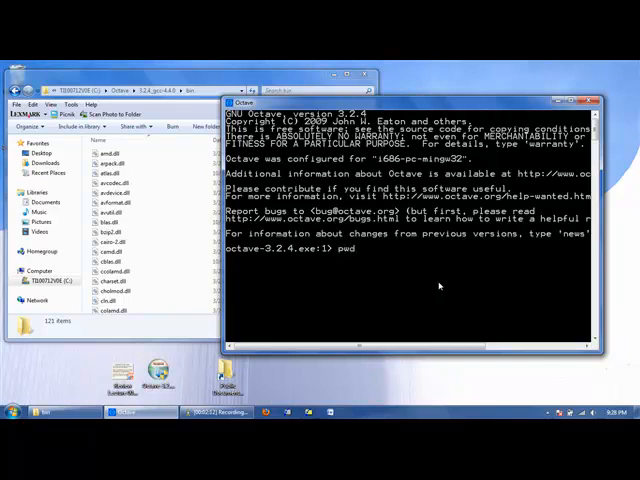
pyautogui.press('Return')
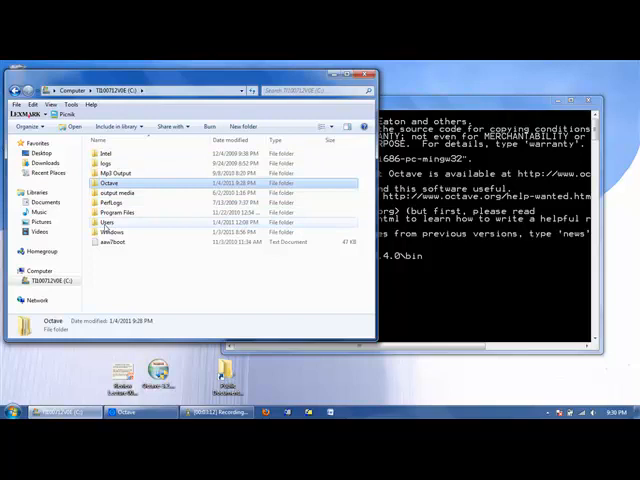
# Browse Explorer through Users and the user's profile into the Desktop folder
pyautogui.doubleClick(108, 224)
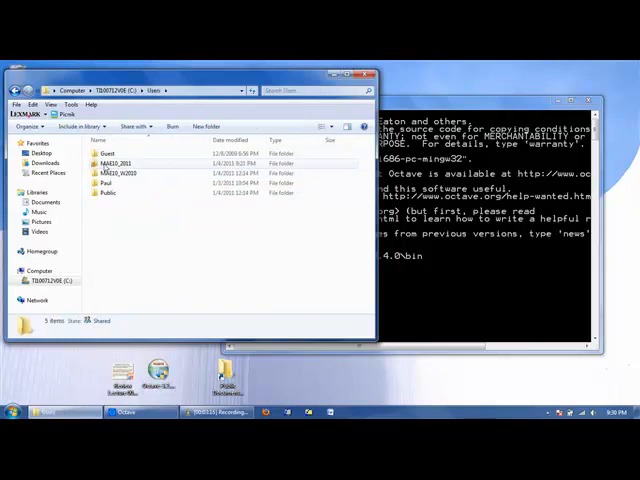
pyautogui.doubleClick(118, 152)
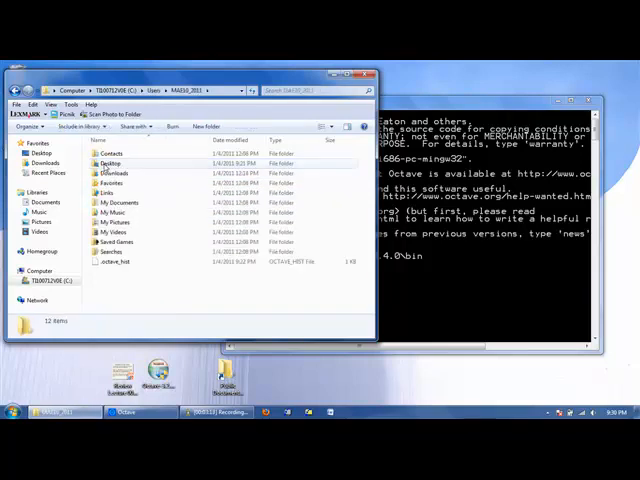
pyautogui.doubleClick(104, 154)
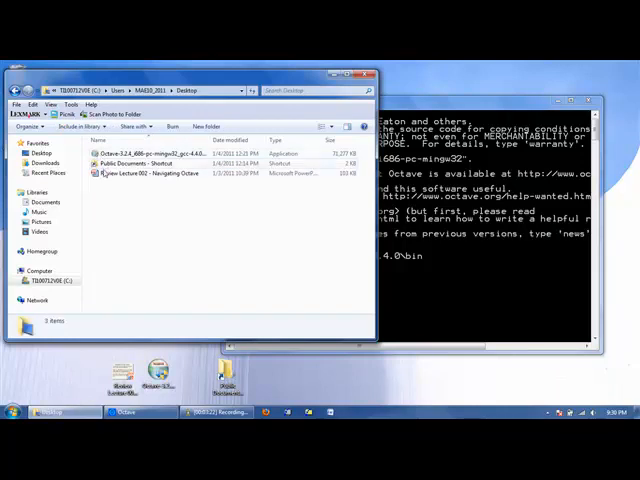
pyautogui.click(150, 172)
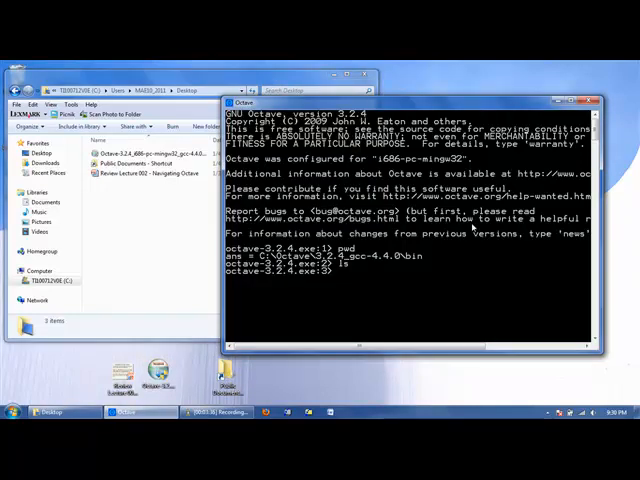
pyautogui.moveTo(178, 196)
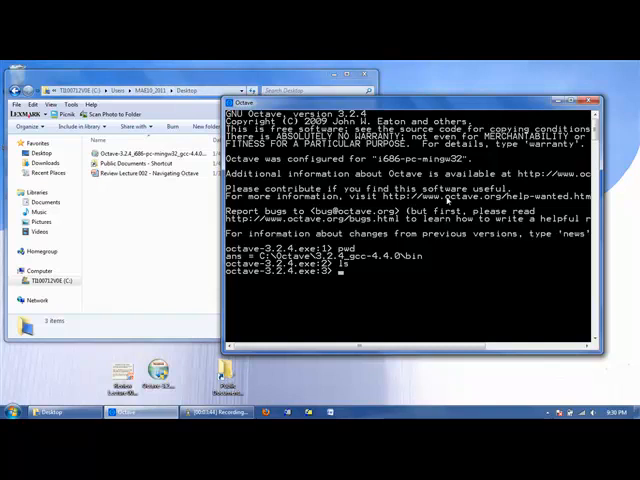
# Run cd c: to make the C: drive root Octave's working directory
pyautogui.write('cd')
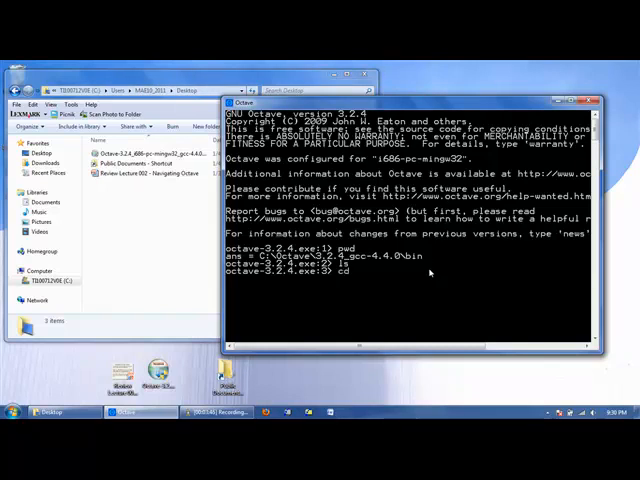
pyautogui.write('c:')
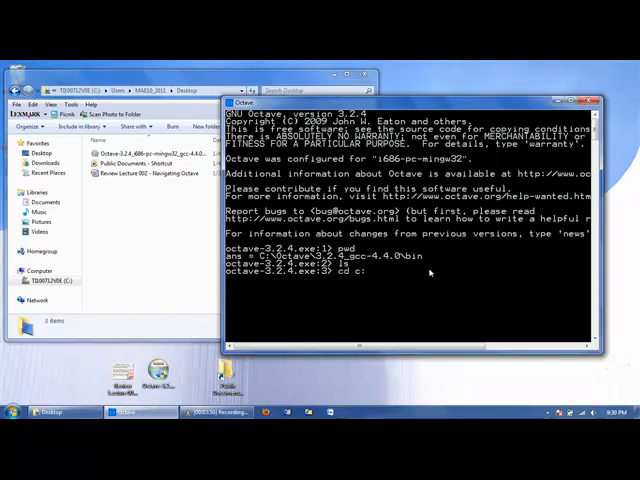
pyautogui.press('Return')
pyautogui.write('ls')
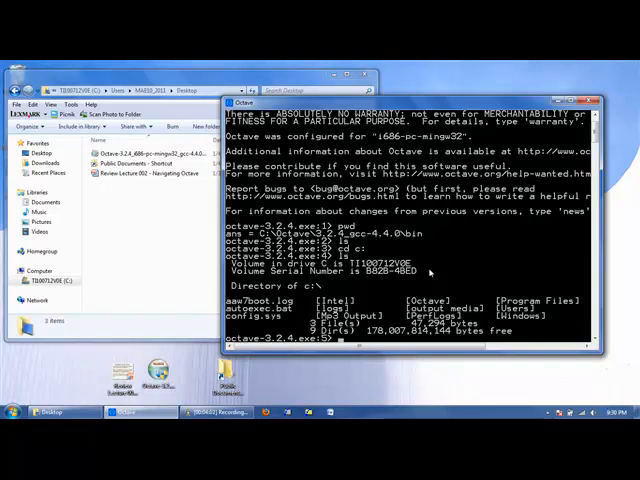
pyautogui.moveTo(508, 298)
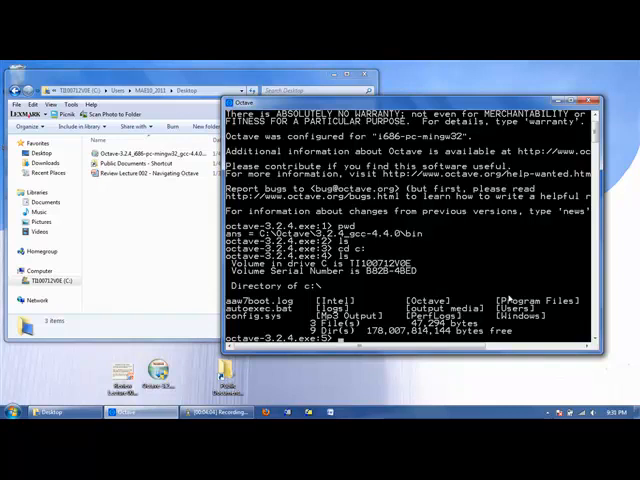
# Change directory through Users and the MAE10 profile into Desktop
pyautogui.write('cd US')
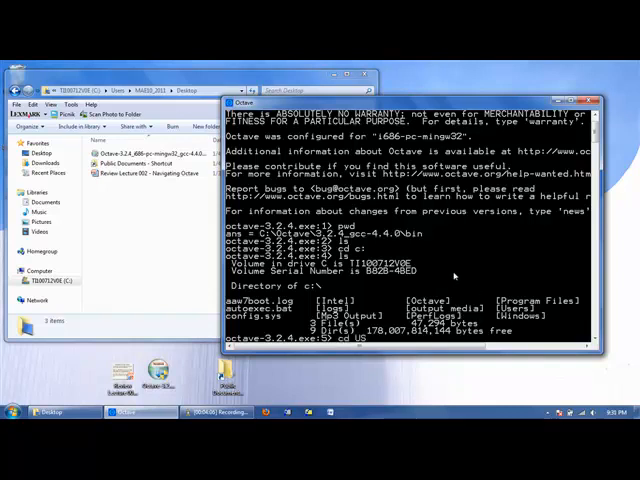
pyautogui.press('Return')
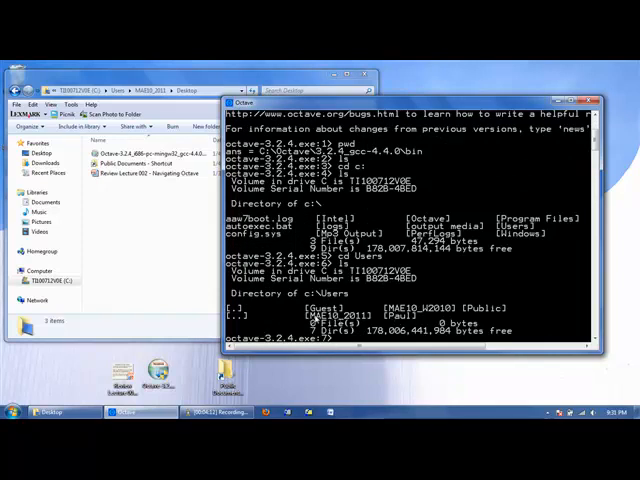
pyautogui.moveTo(332, 288)
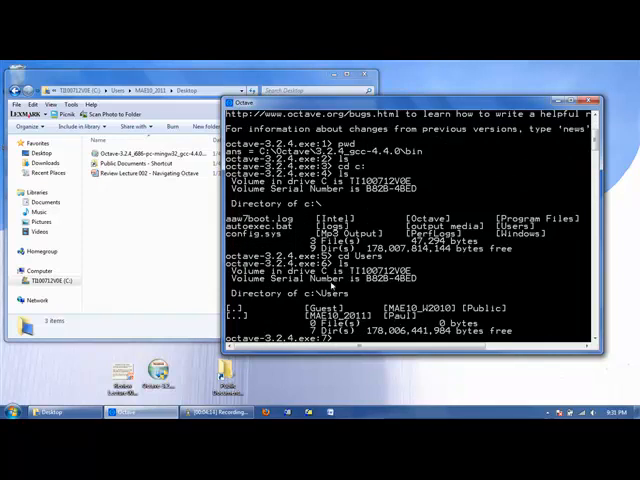
pyautogui.write('cd MAE')
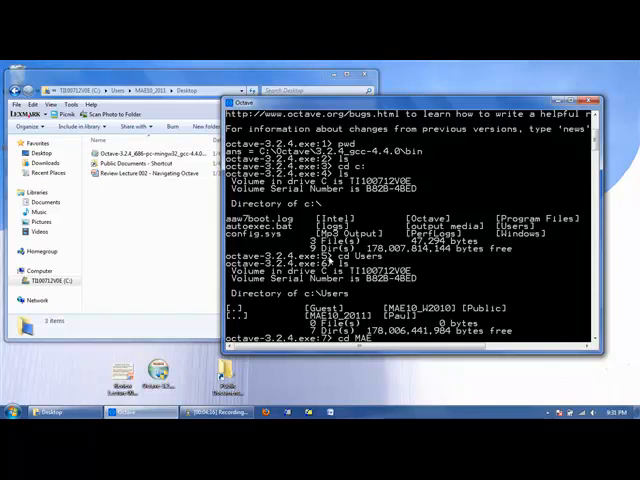
pyautogui.write('10_2011')
pyautogui.write('ls')
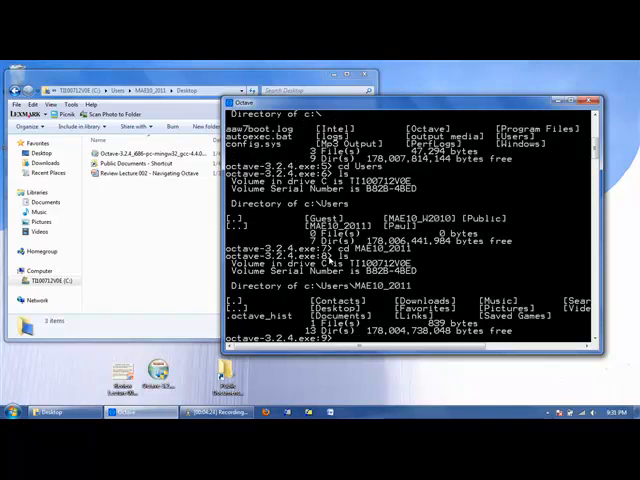
pyautogui.write('cd')
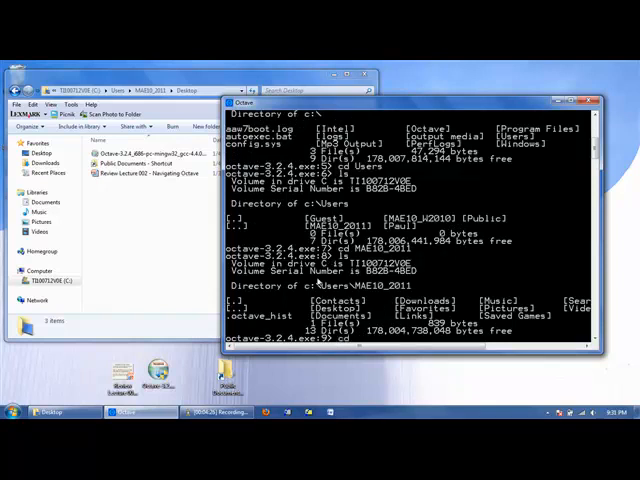
pyautogui.write('Desktop')
pyautogui.write('ls')
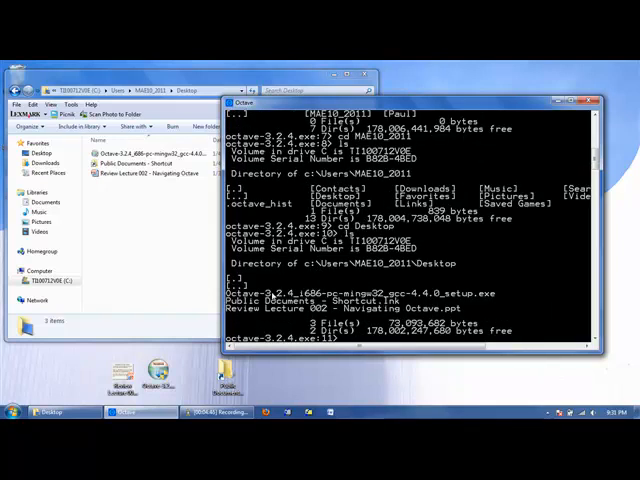
pyautogui.moveTo(98, 376)
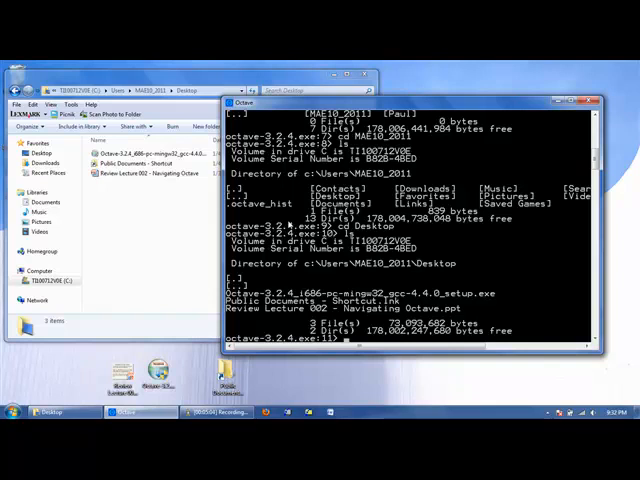
# Run edit happy.txt so the editor offers to create the new file on the Desktop
pyautogui.write('edit')
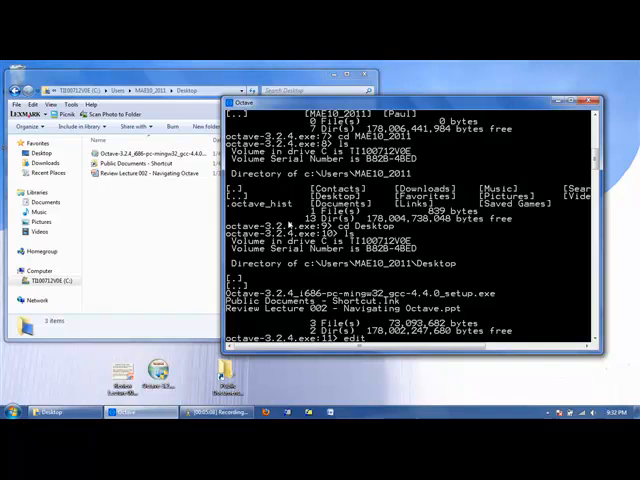
pyautogui.write('happy')
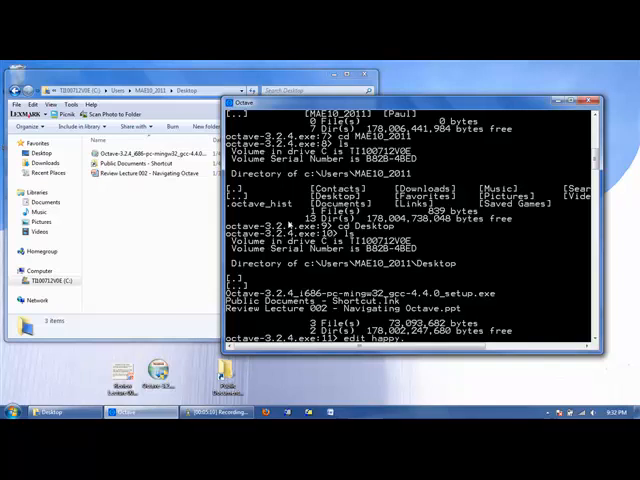
pyautogui.write('.txt')
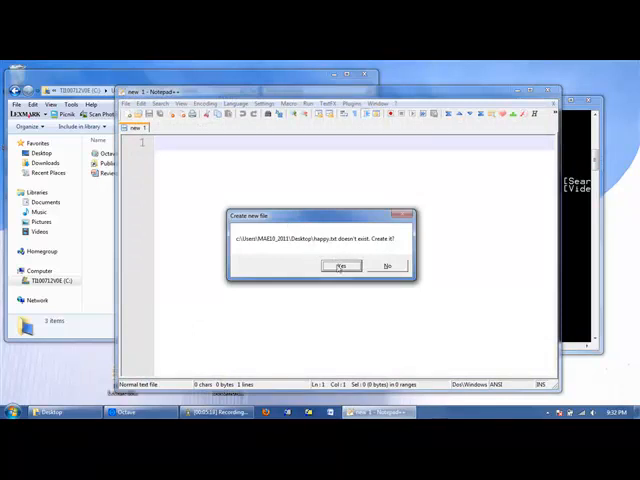
# Confirm creating happy.txt and write the line 'I am very happy!' in it
pyautogui.click(340, 264)
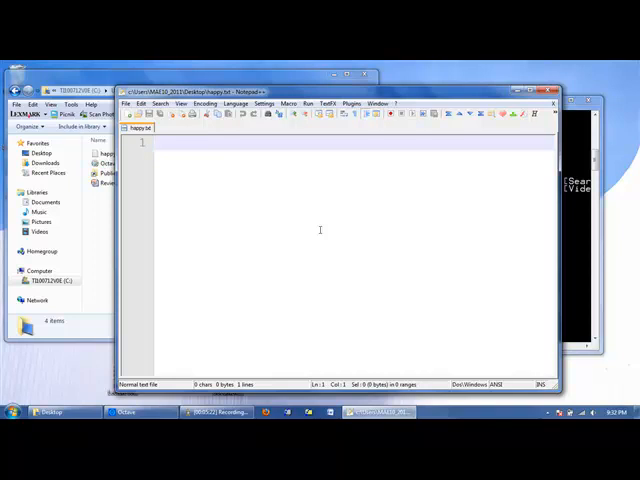
pyautogui.write('I am')
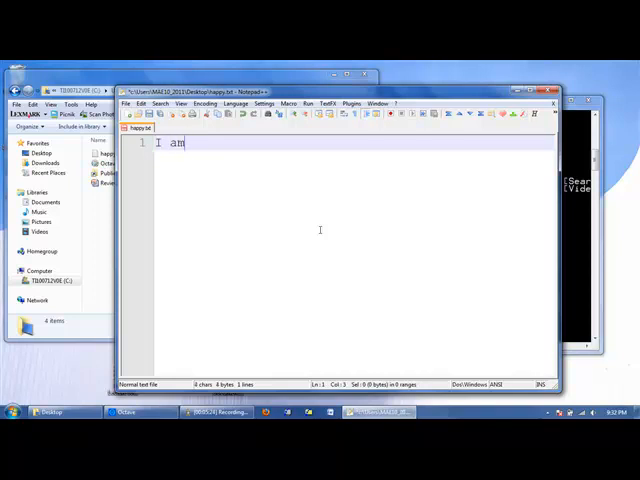
pyautogui.write('very happy')
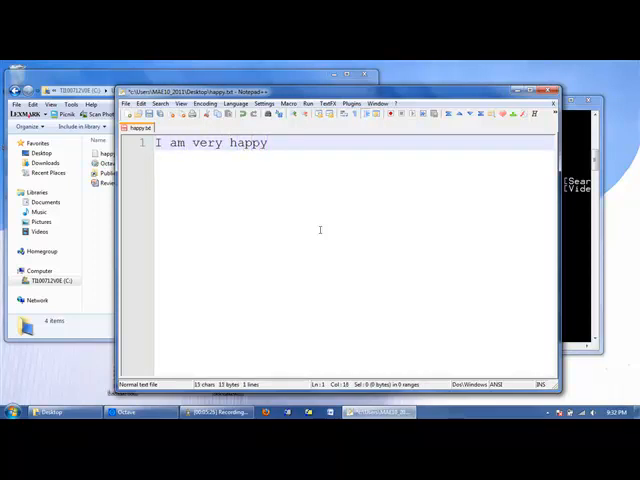
pyautogui.write('!')
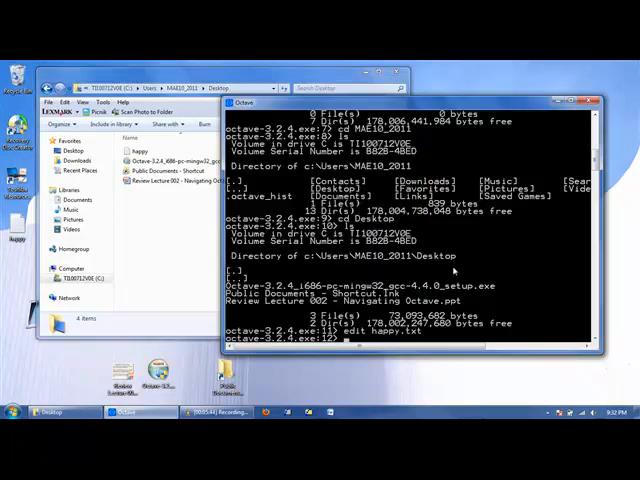
# Run mkdir notes to create a notes folder on the Desktop
pyautogui.write('mkdir')
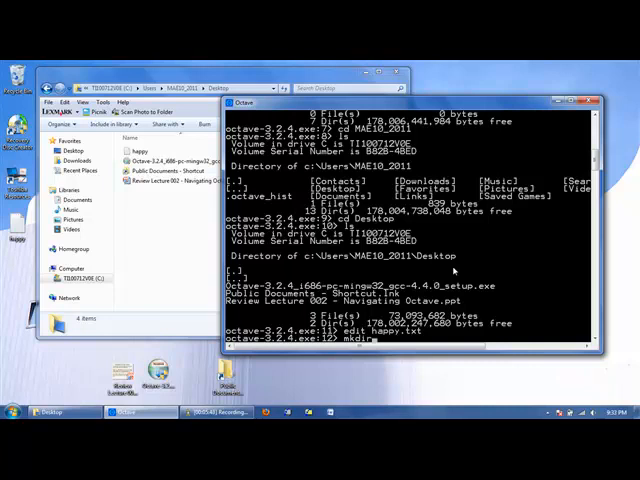
pyautogui.write('notes')
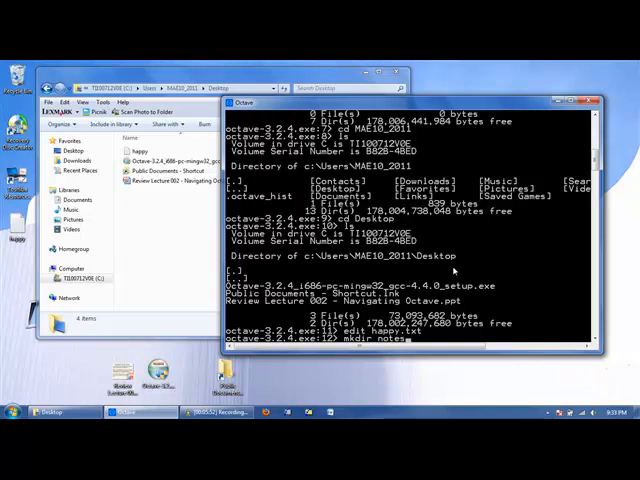
pyautogui.press('Return')
pyautogui.write('ls')
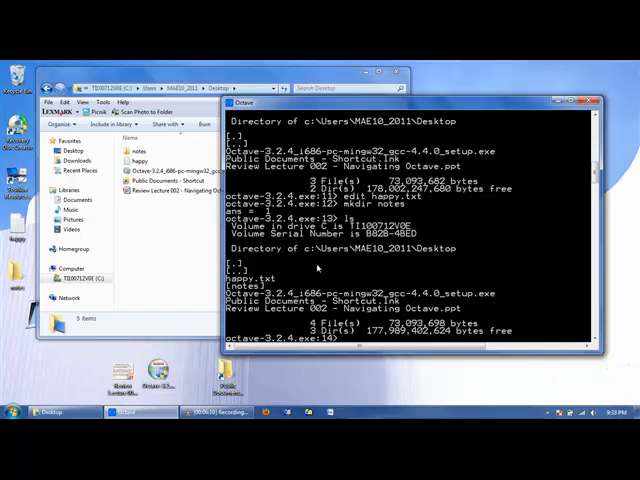
# Run movefile happy.txt notes to move the file into the notes folder
pyautogui.write('move')
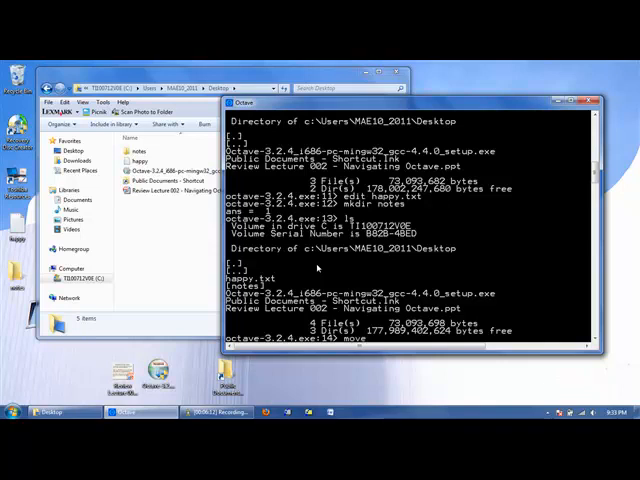
pyautogui.write('file')
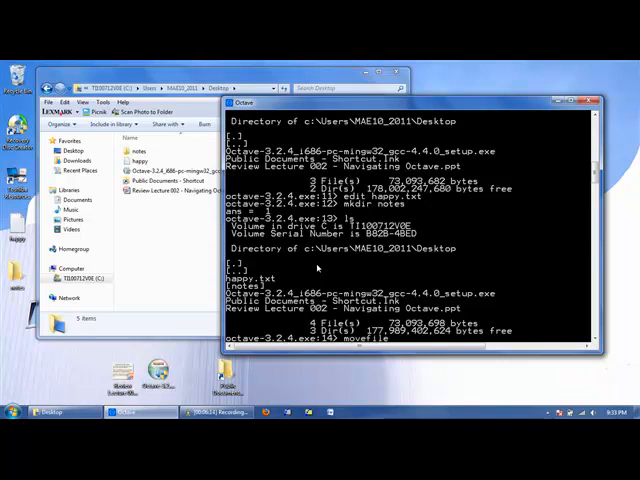
pyautogui.write('happy.txt')
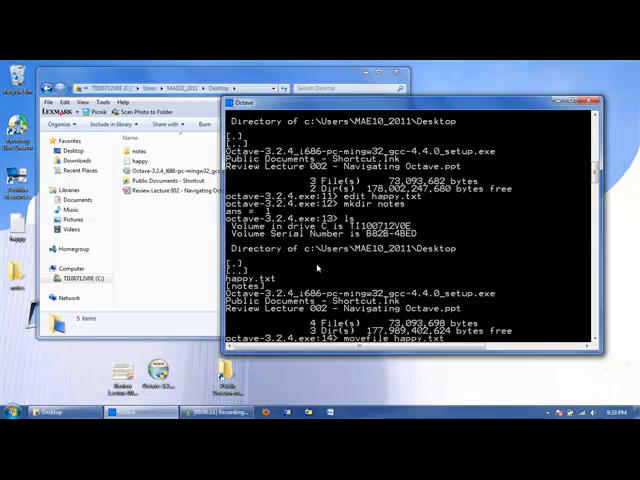
pyautogui.write('notes')
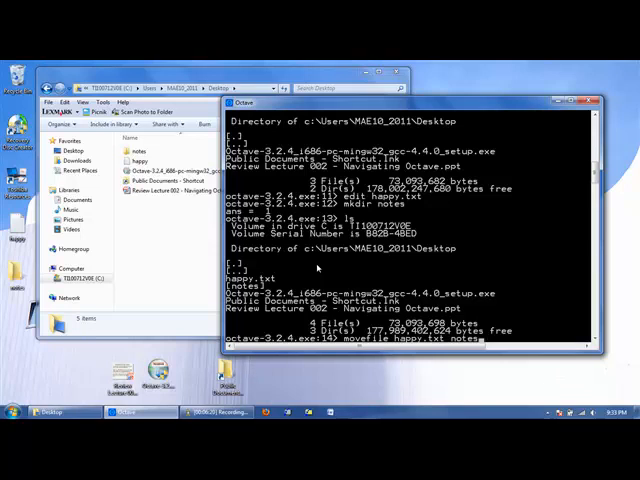
pyautogui.press('Return')
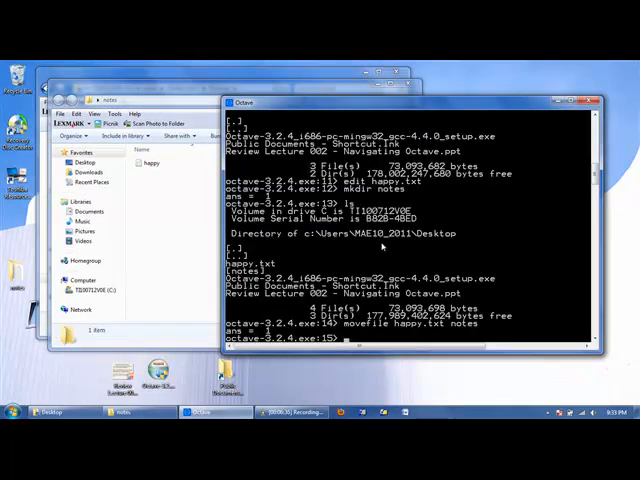
# Change the working directory into the notes folder with cd notes
pyautogui.write('cd notes')
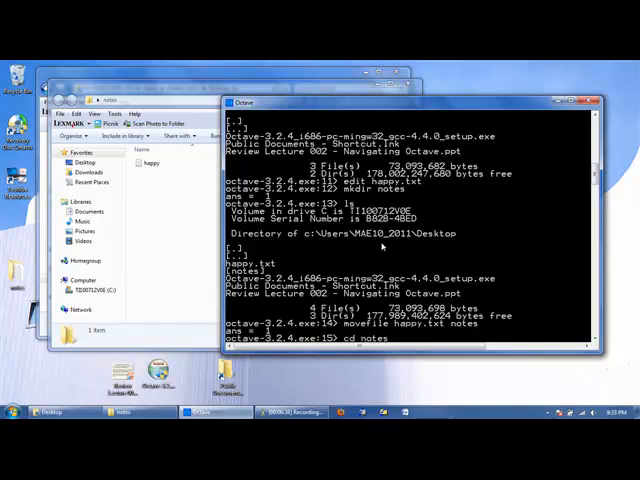
pyautogui.press('Return')
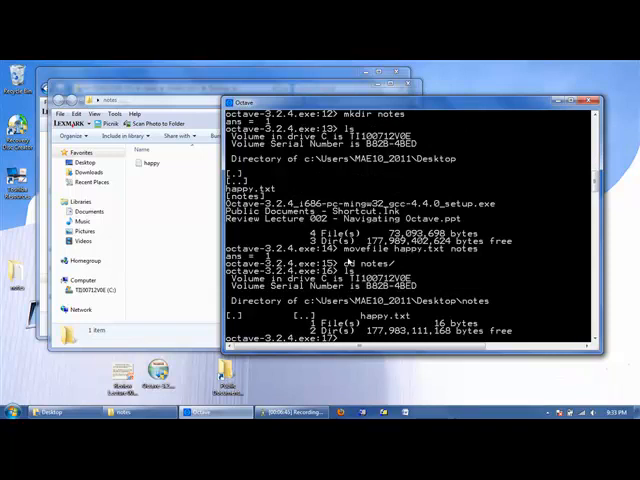
# Rename happy.txt to sad.txt using movefile happy.txt sad.txt
pyautogui.write('sa')
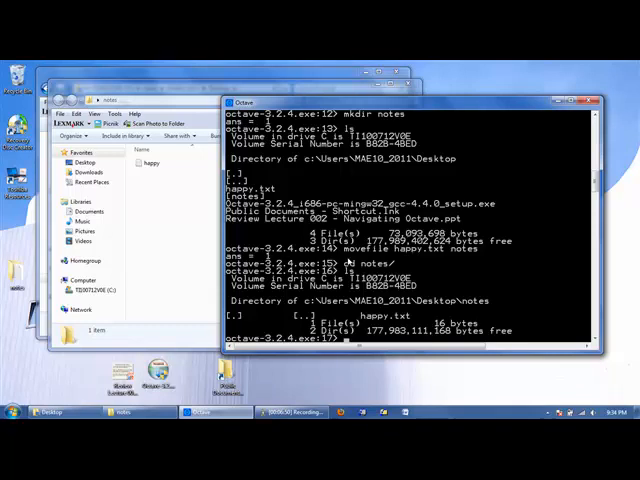
pyautogui.write('movefile')
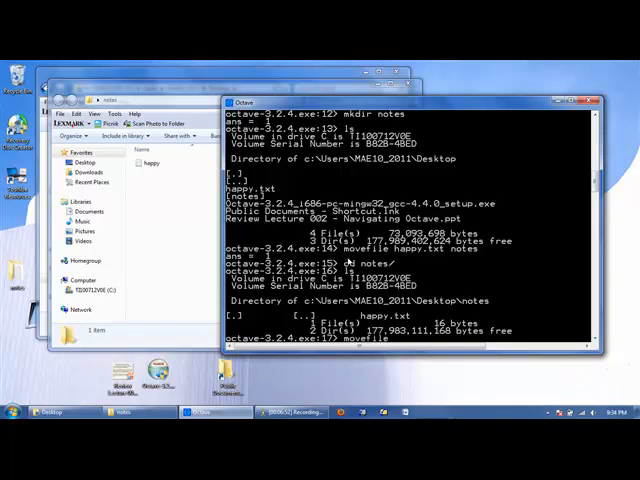
pyautogui.write('happy')
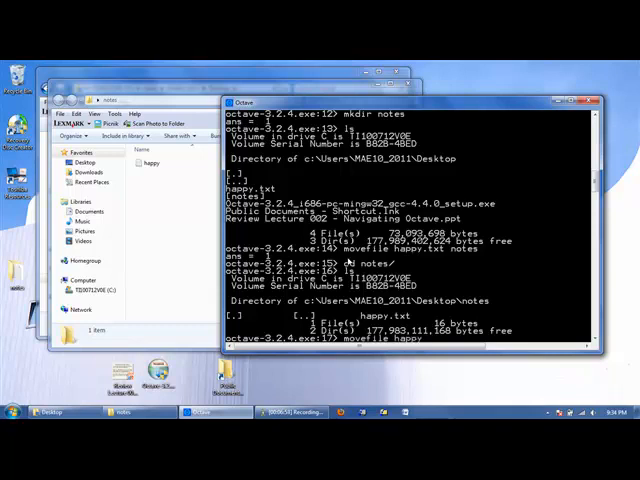
pyautogui.write('.txt')
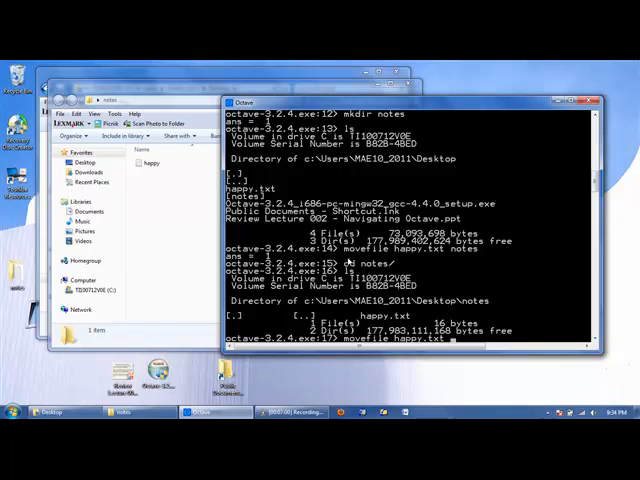
pyautogui.write('sad.txt')
pyautogui.write('ls')
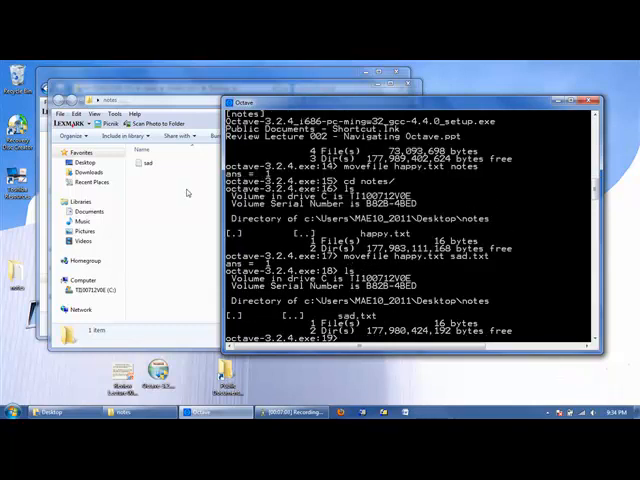
pyautogui.moveTo(132, 162)
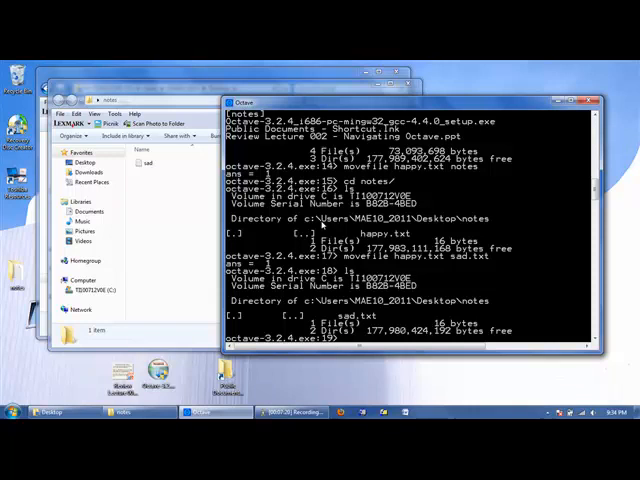
# Open sad.txt in Notepad++ via edit sad.txt, confirming it reads "I am very happy!"
pyautogui.write('edit')
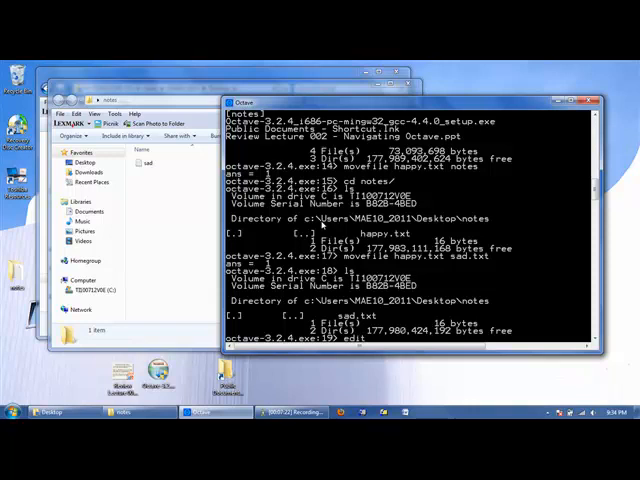
pyautogui.write('sad.txt')
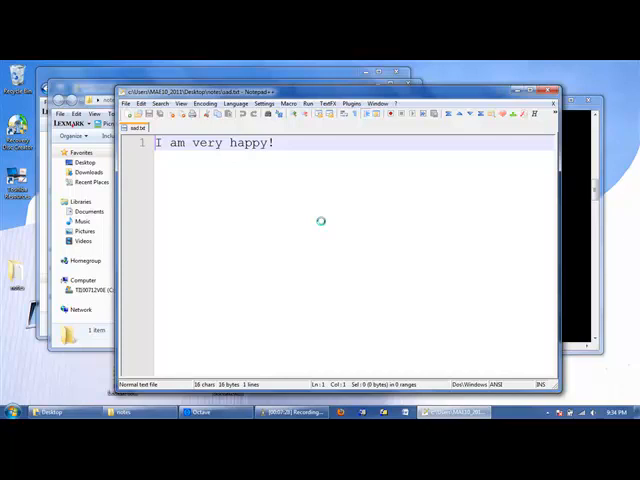
pyautogui.click(228, 412)
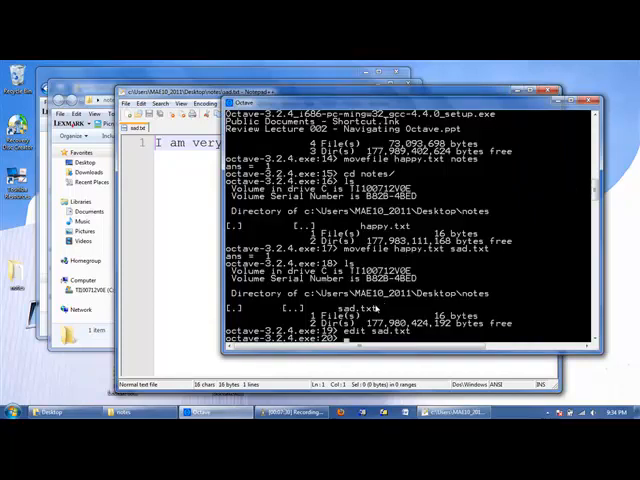